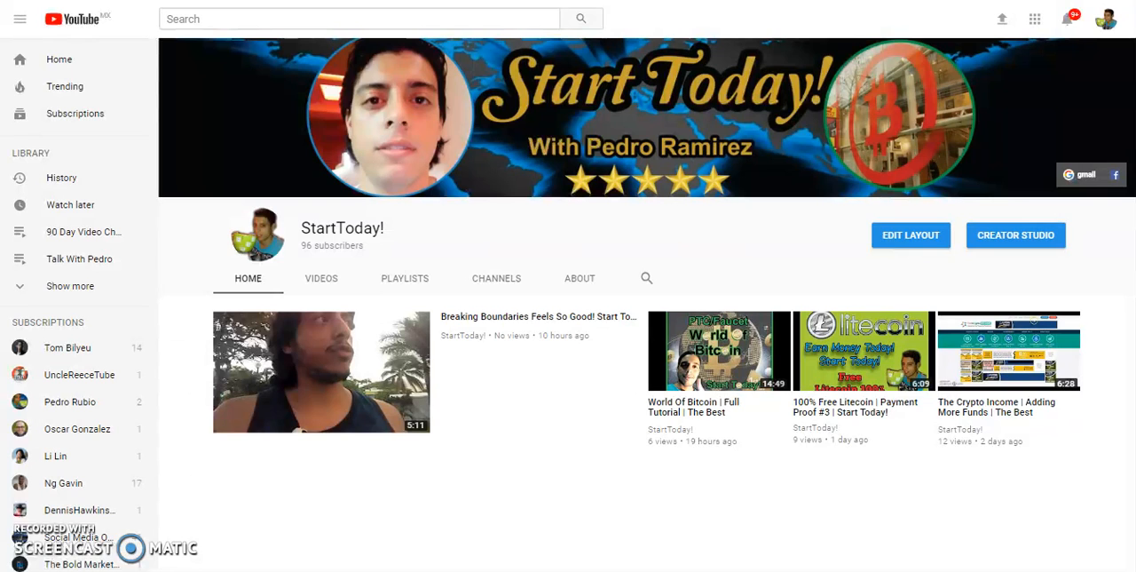
pyautogui.moveTo(739, 49)
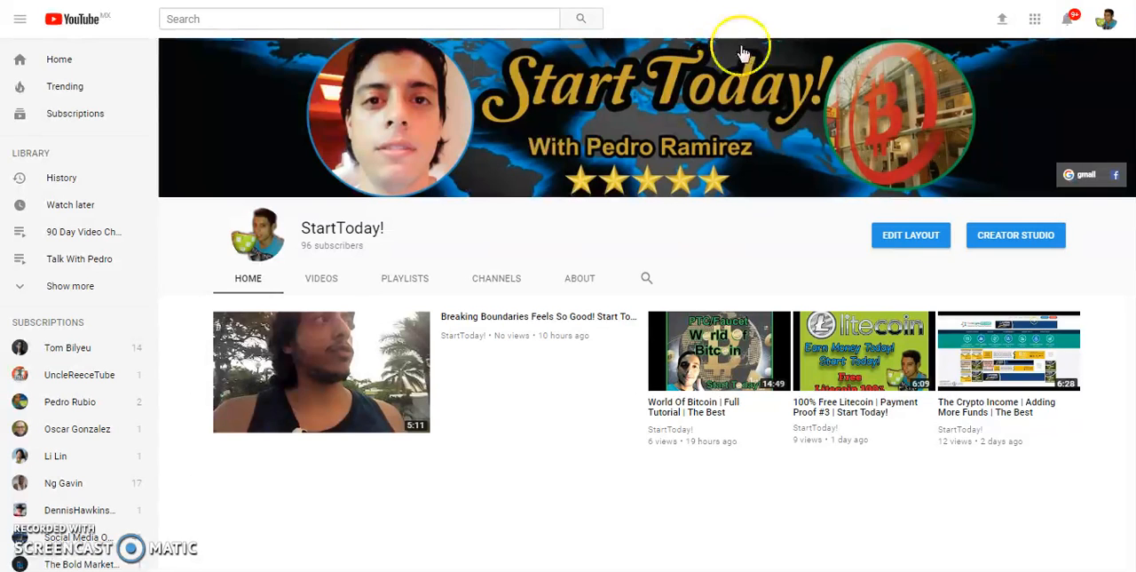
pyautogui.moveTo(779, 80)
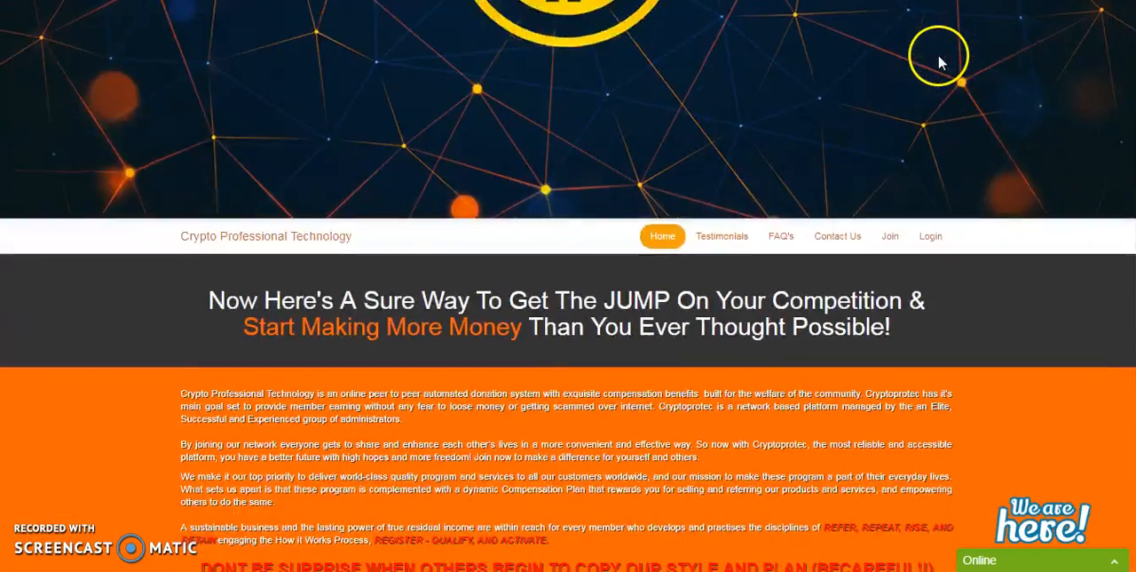
pyautogui.scroll(3)
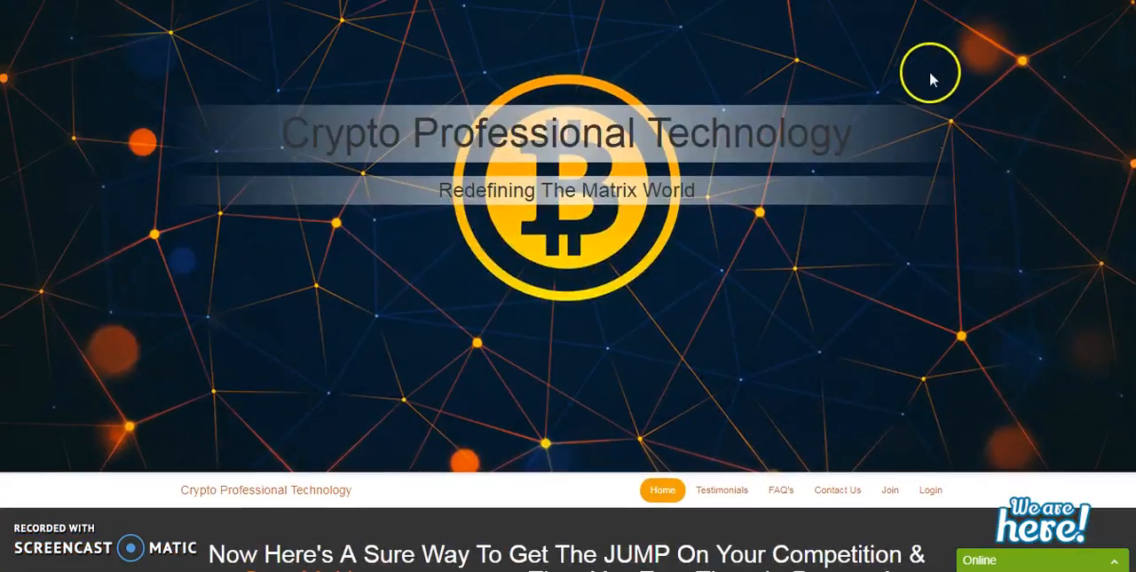
pyautogui.scroll(-3)
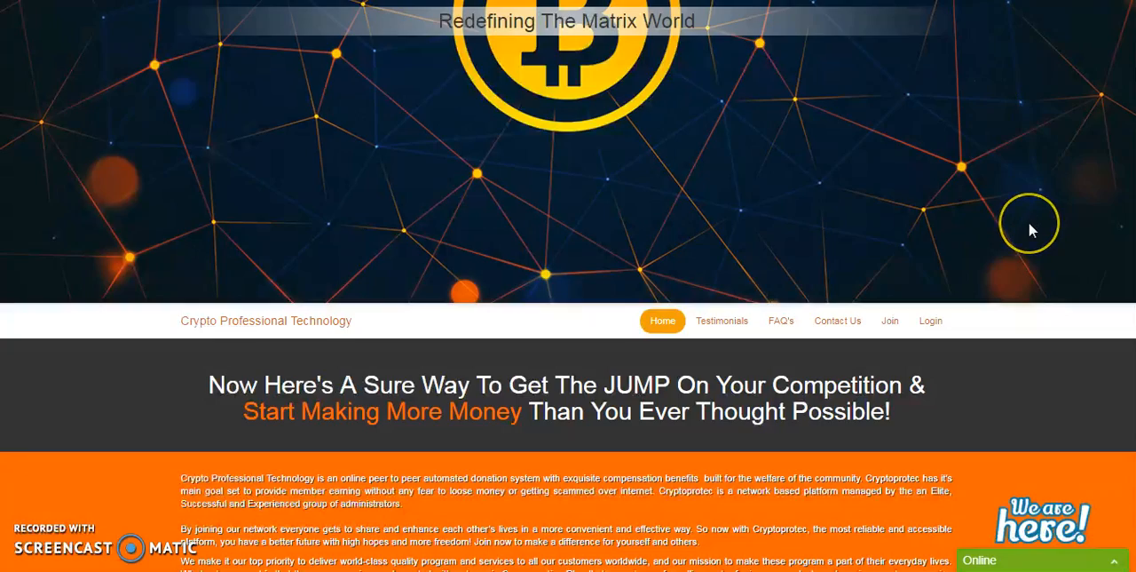
pyautogui.scroll(-3)
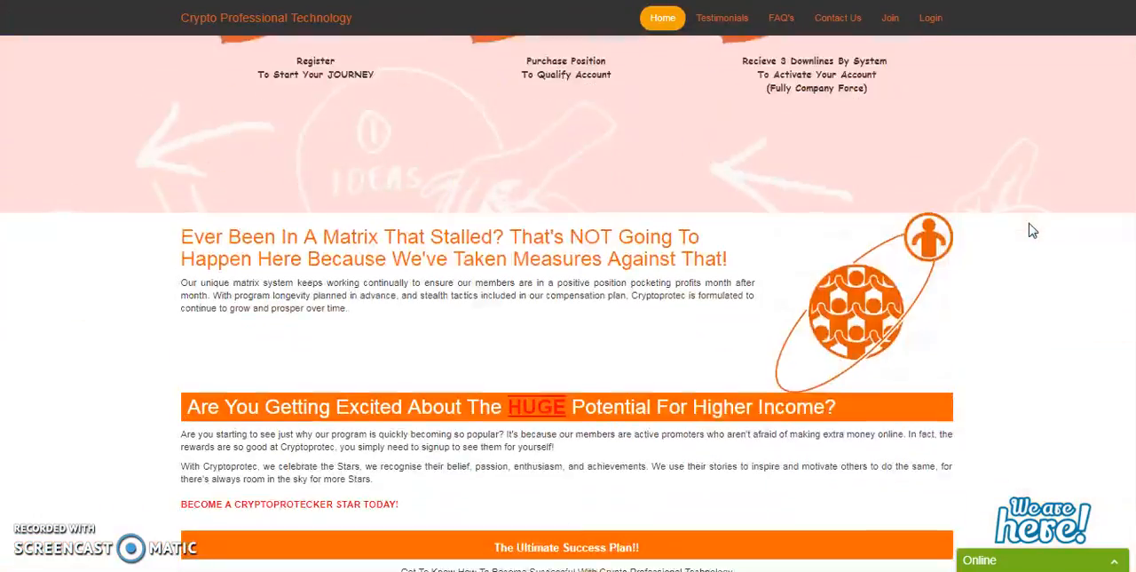
pyautogui.scroll(3)
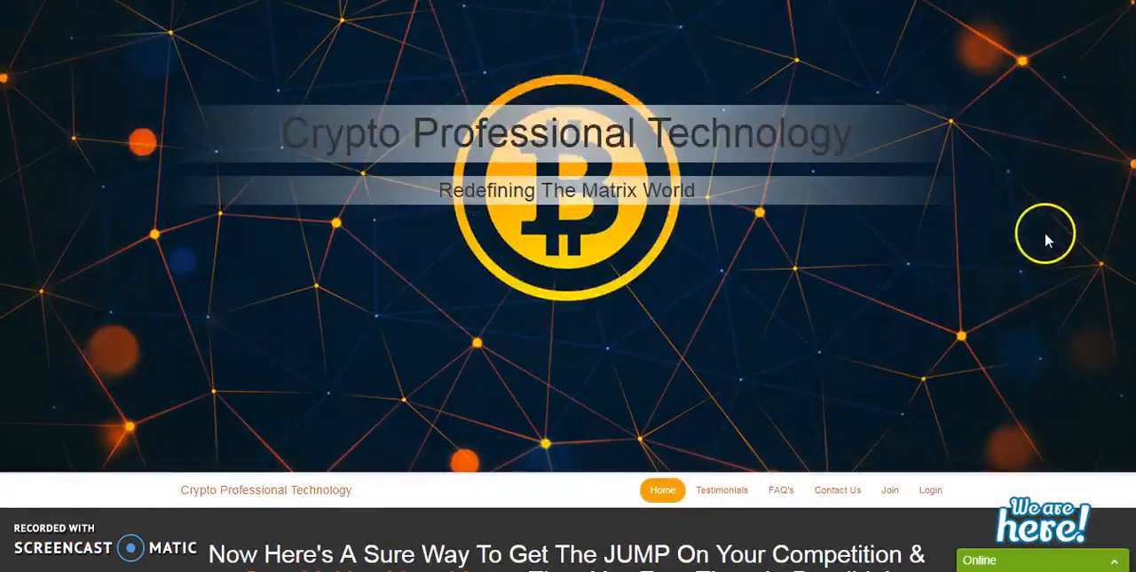
pyautogui.scroll(-3)
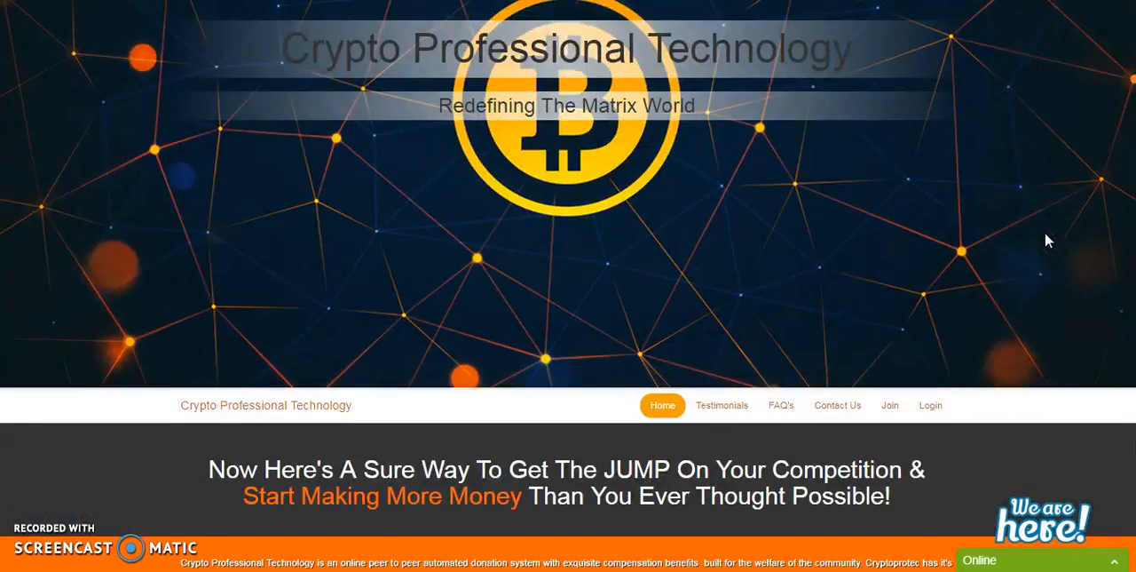
pyautogui.scroll(-3)
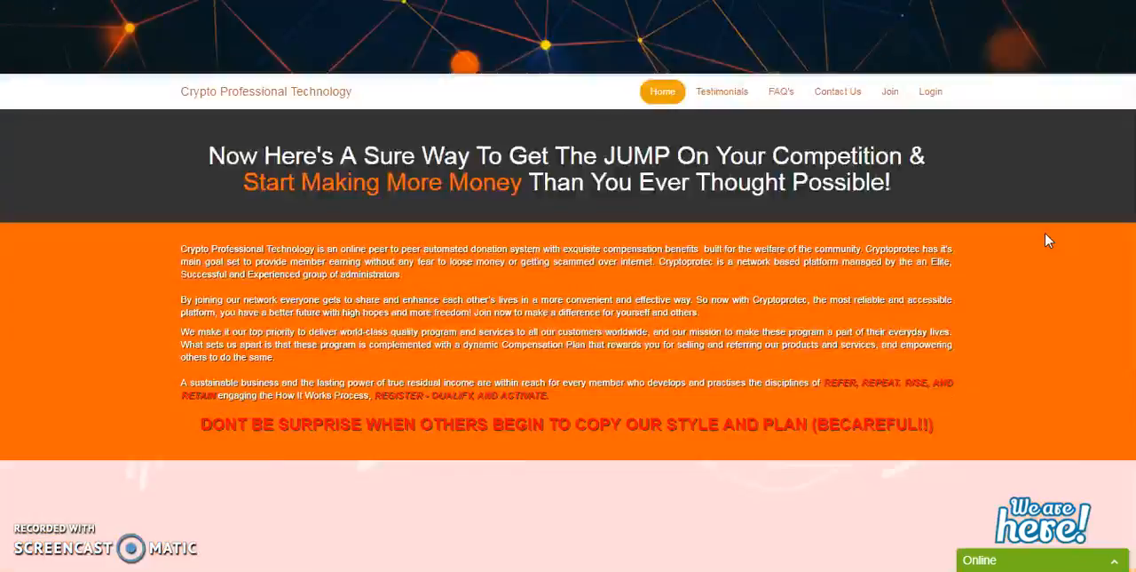
pyautogui.scroll(-3)
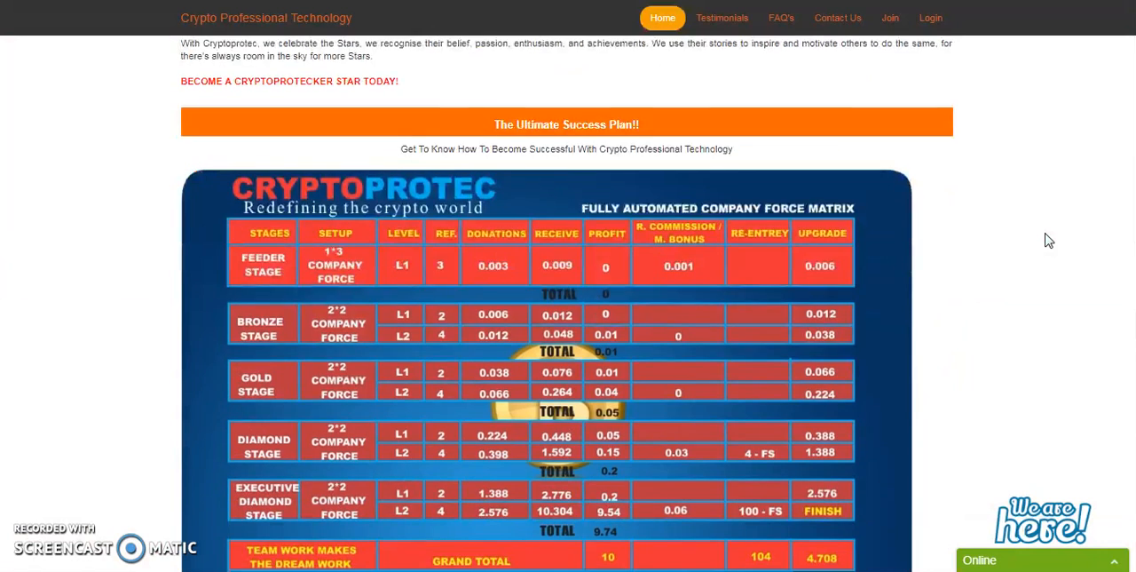
pyautogui.scroll(-3)
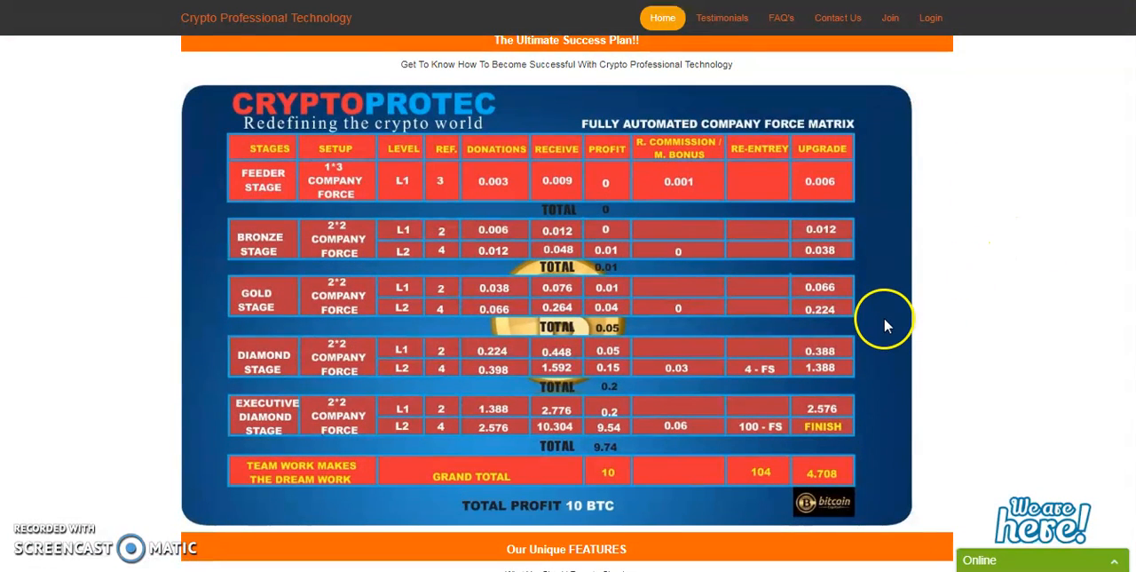
pyautogui.moveTo(1026, 405)
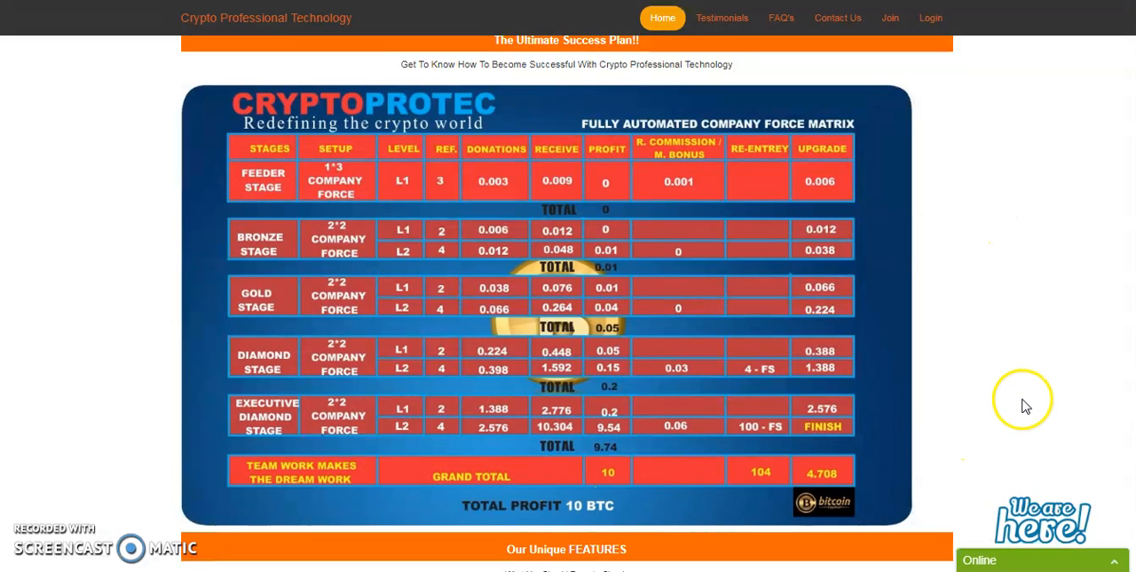
pyautogui.moveTo(300, 264)
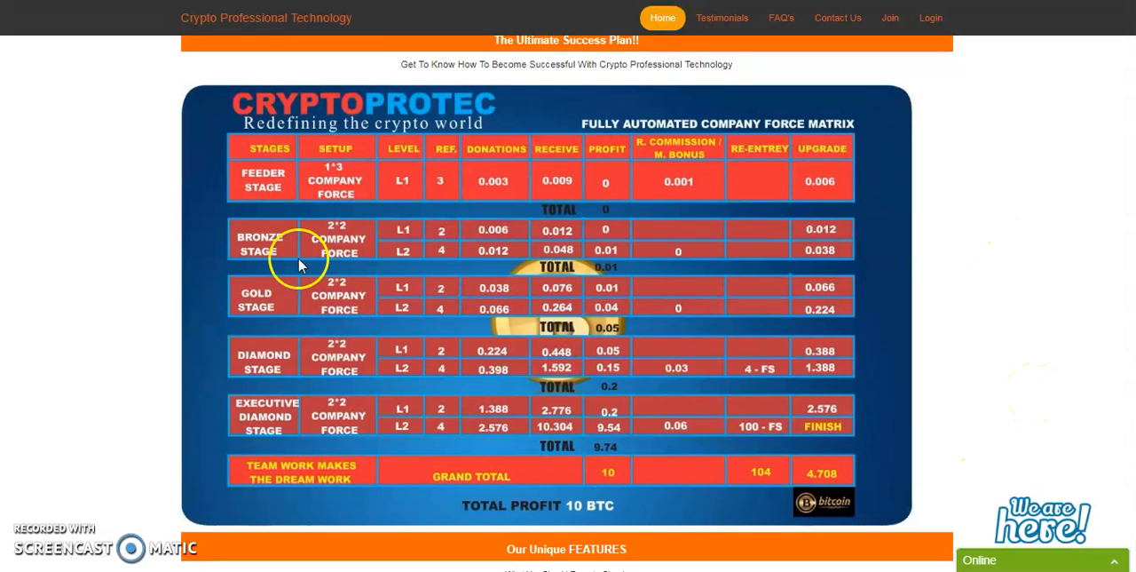
pyautogui.moveTo(874, 217)
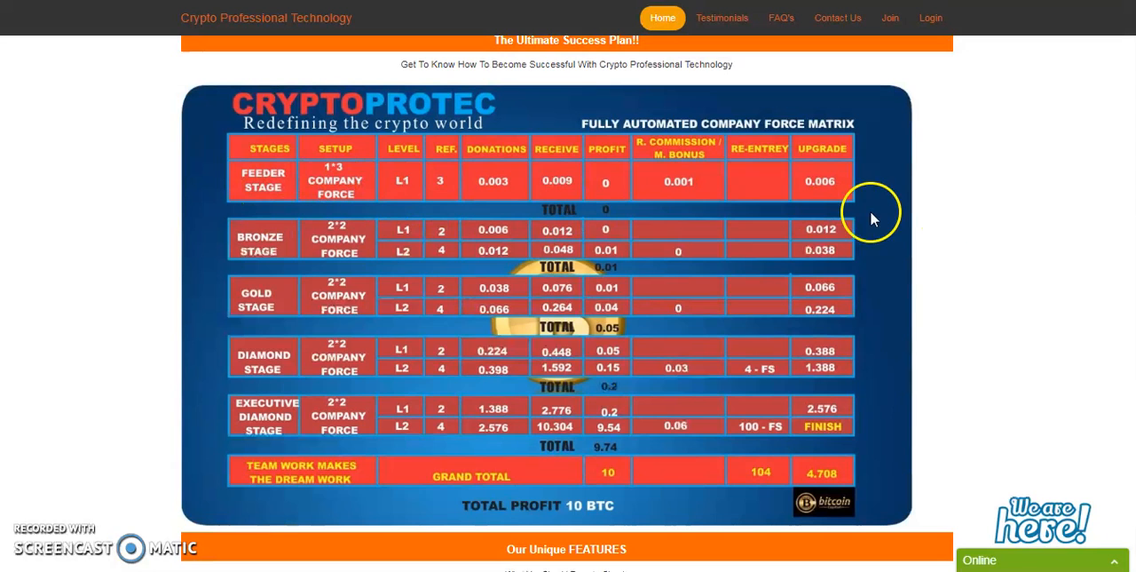
pyautogui.moveTo(962, 219)
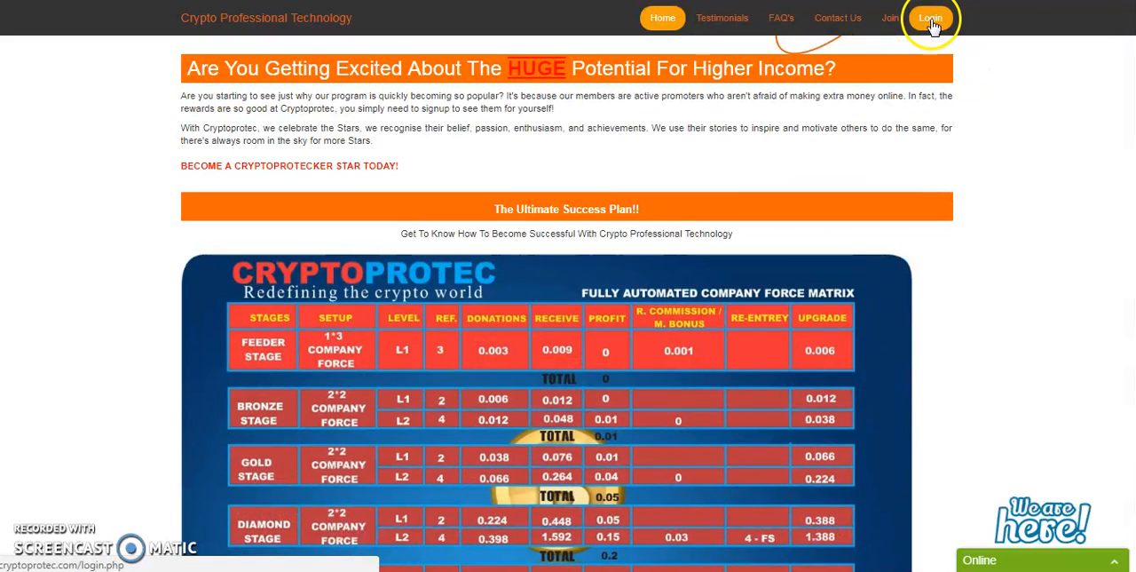
# Log in with the saved credentials to reach the member Overview dashboard.
pyautogui.click(933, 16)
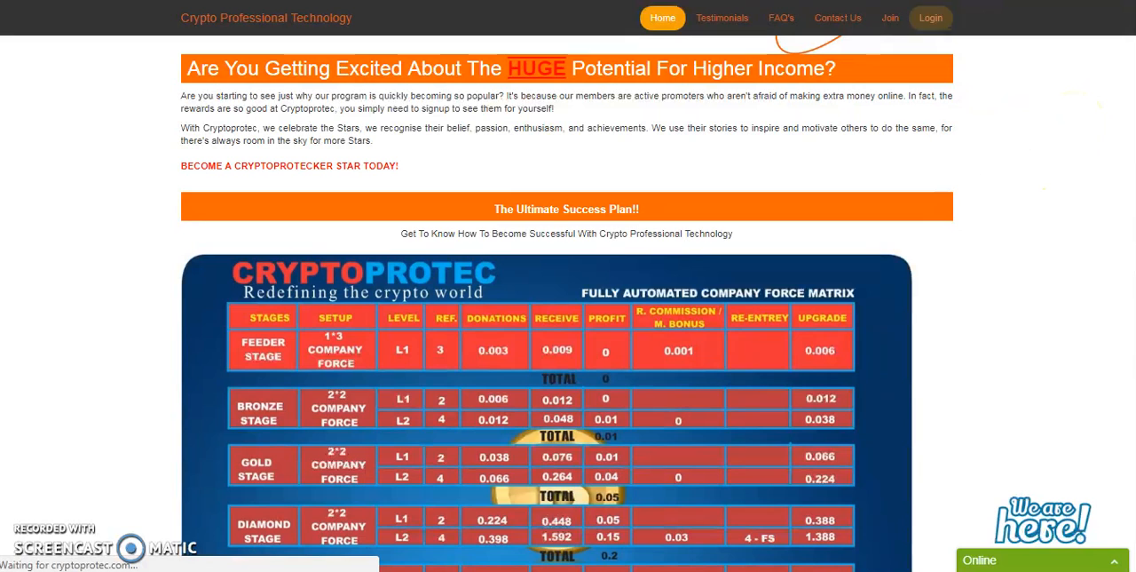
pyautogui.moveTo(1037, 50)
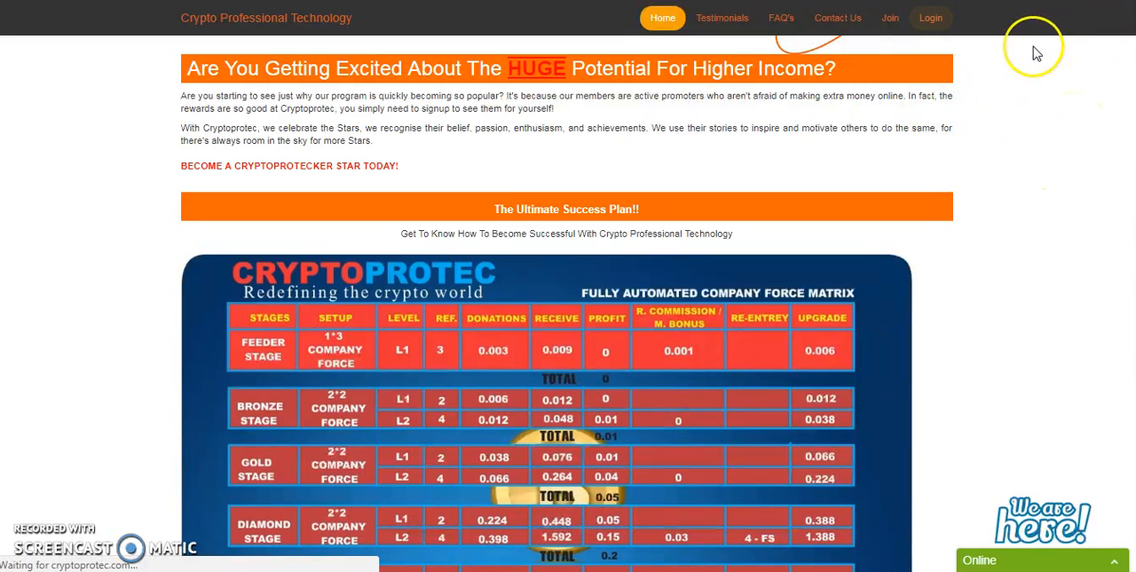
pyautogui.click(931, 18)
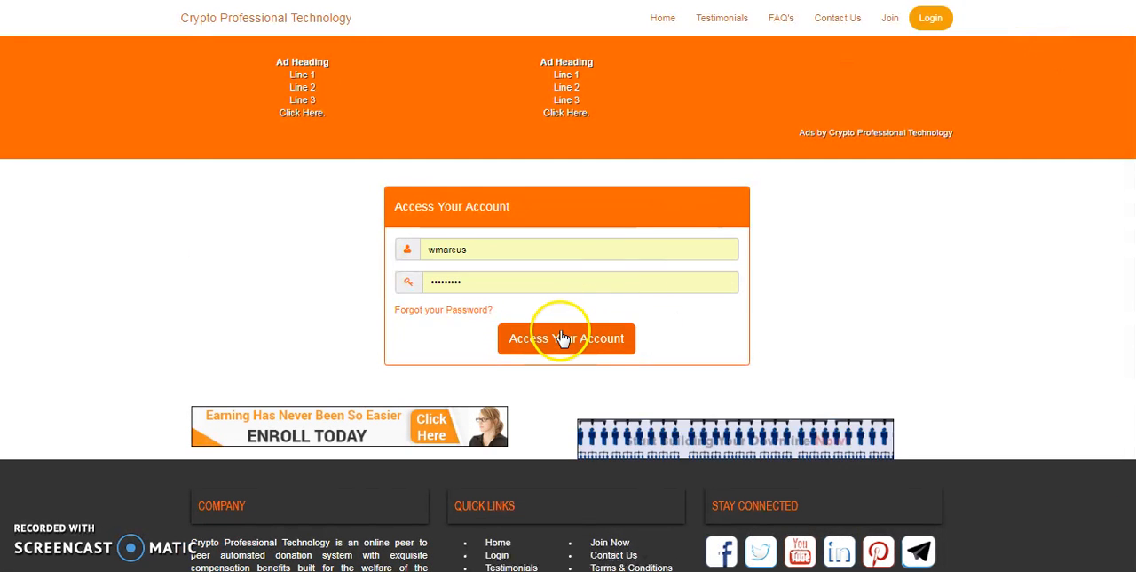
pyautogui.click(567, 337)
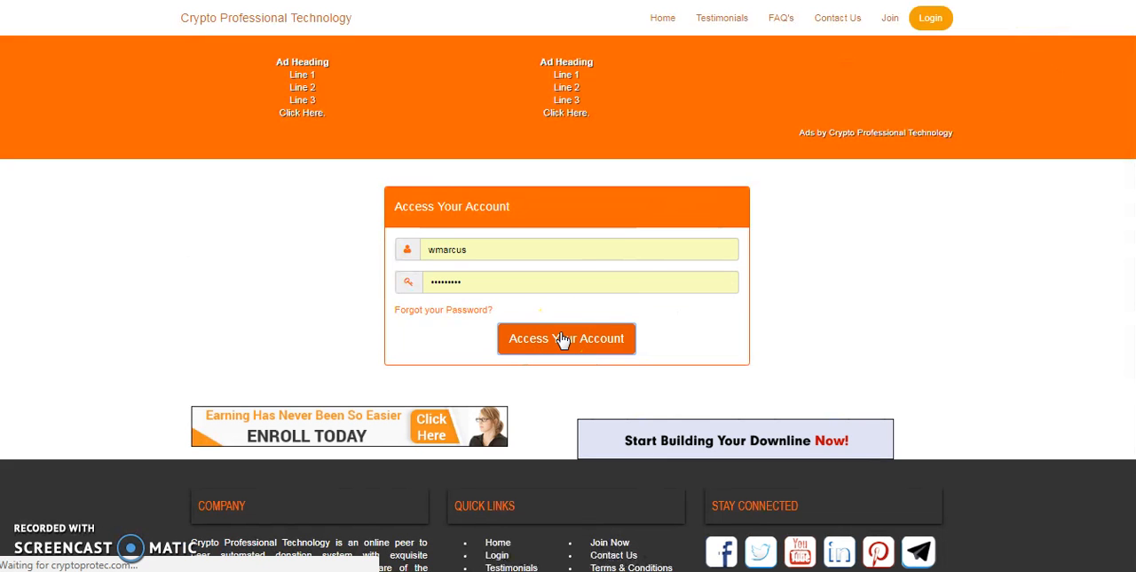
pyautogui.click(567, 337)
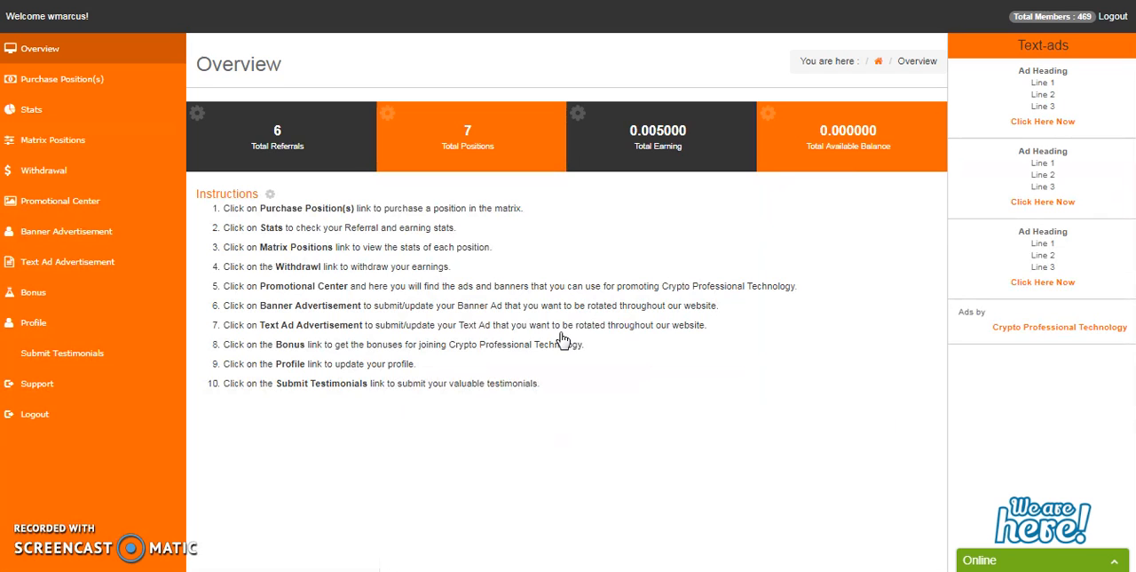
pyautogui.moveTo(1096, 32)
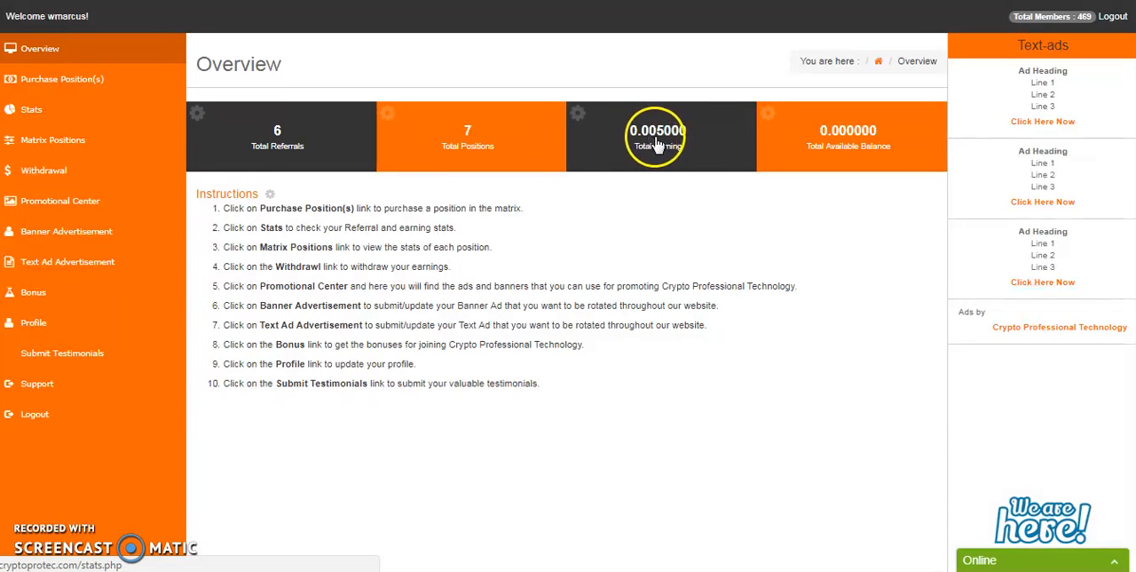
pyautogui.moveTo(214, 174)
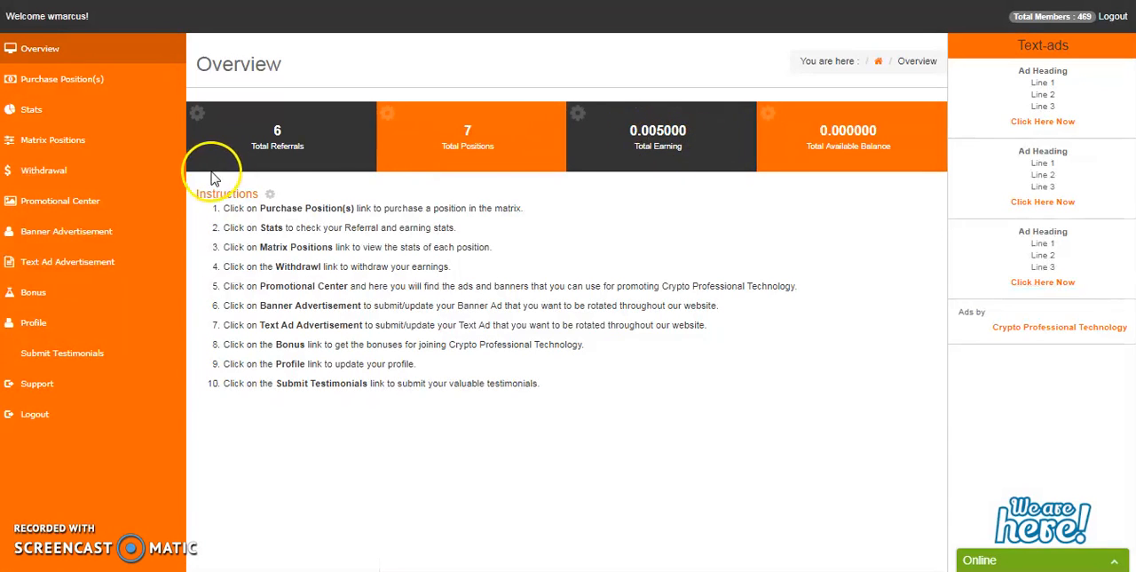
pyautogui.moveTo(650, 189)
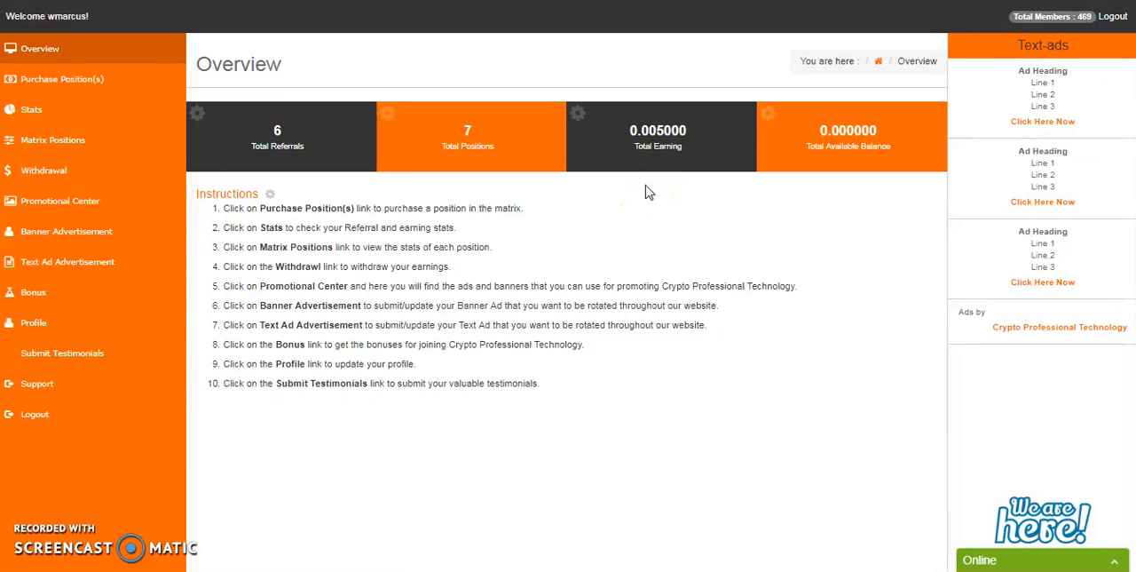
pyautogui.moveTo(737, 106)
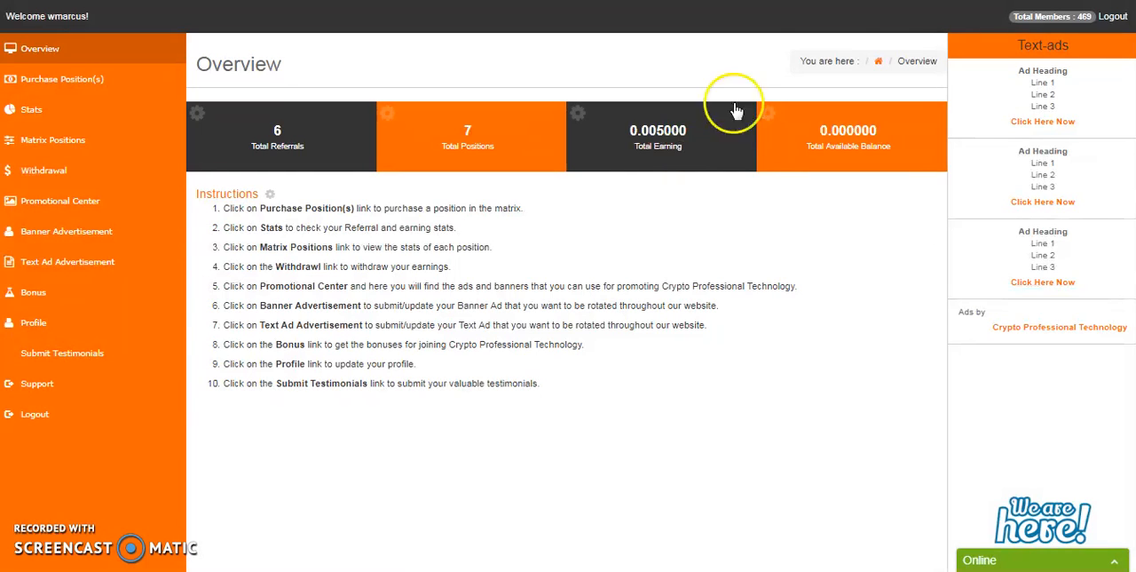
pyautogui.moveTo(1092, 16)
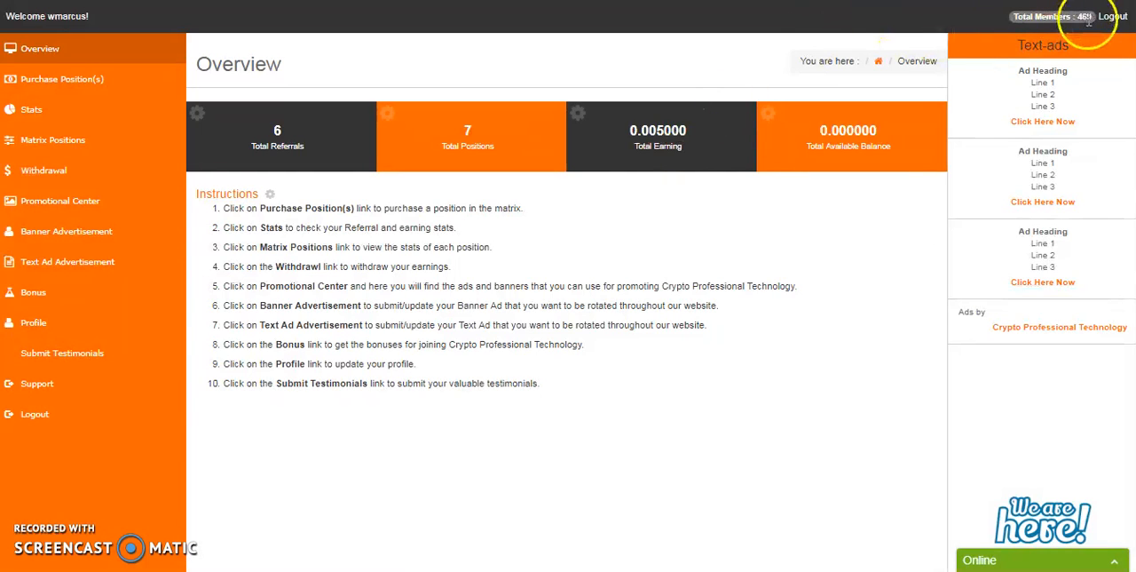
pyautogui.moveTo(923, 19)
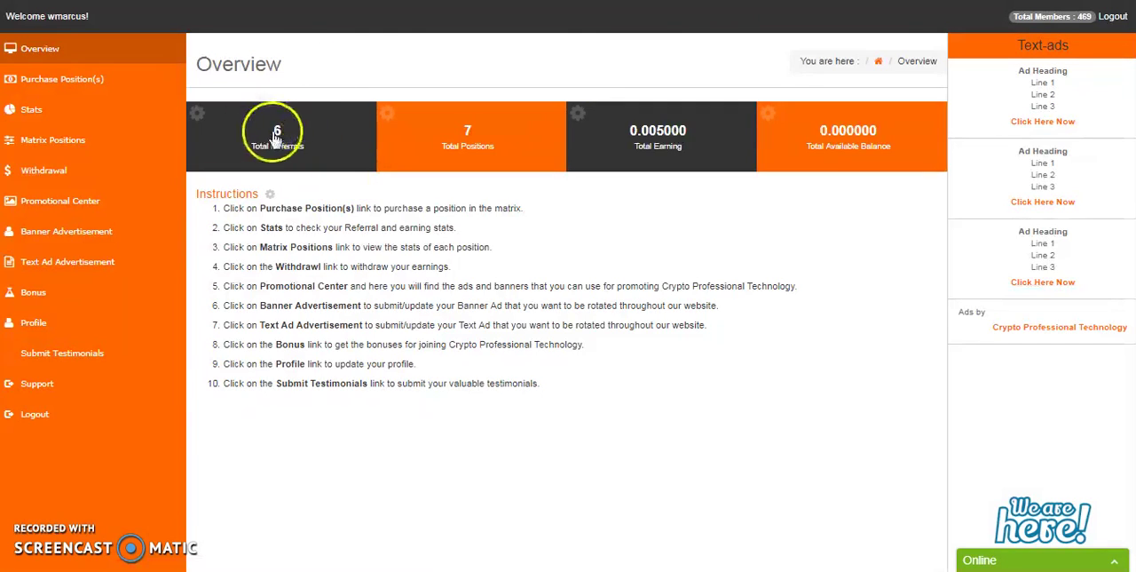
pyautogui.moveTo(384, 71)
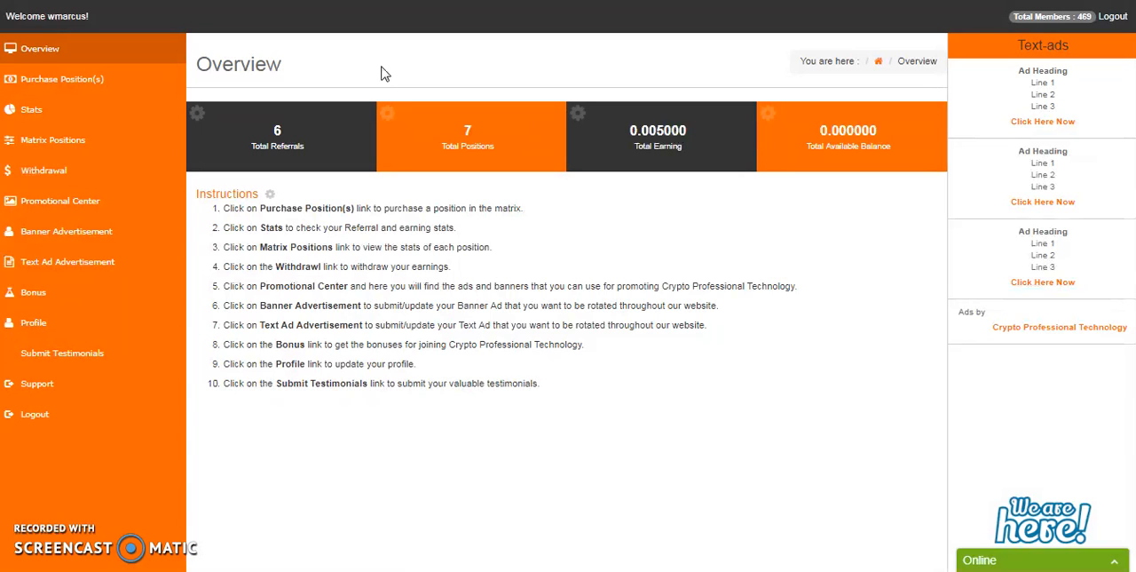
pyautogui.moveTo(1113, 16)
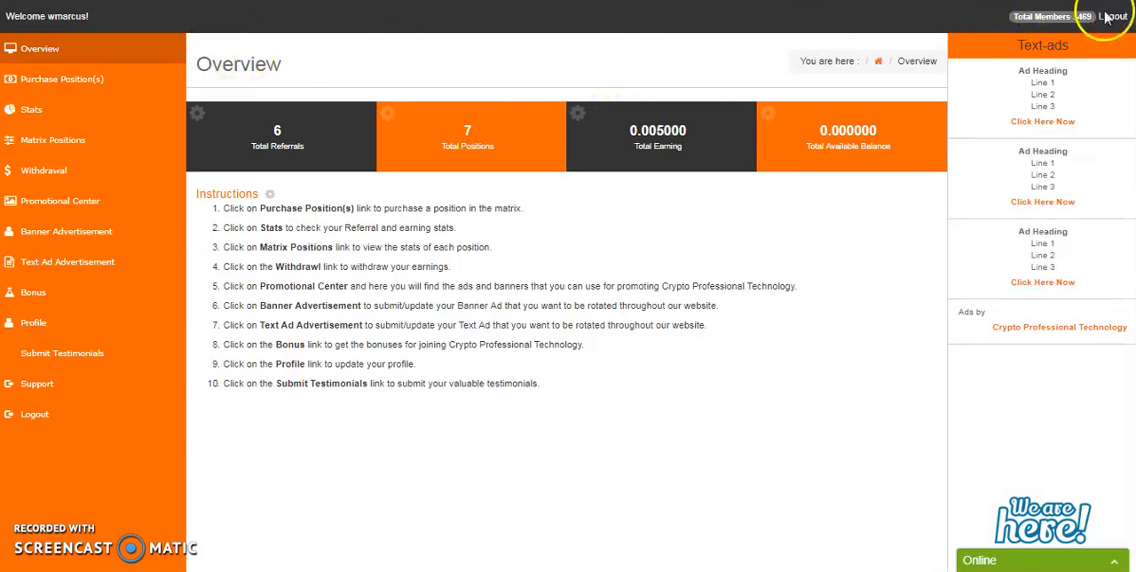
# Log out of the member dashboard, landing on the thank-you page.
pyautogui.click(1119, 14)
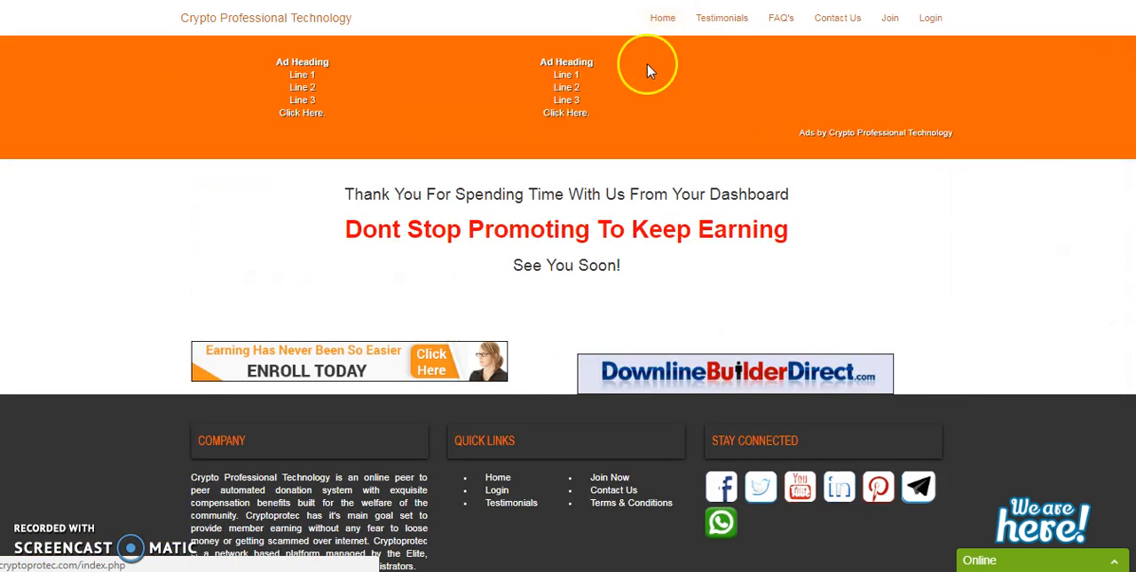